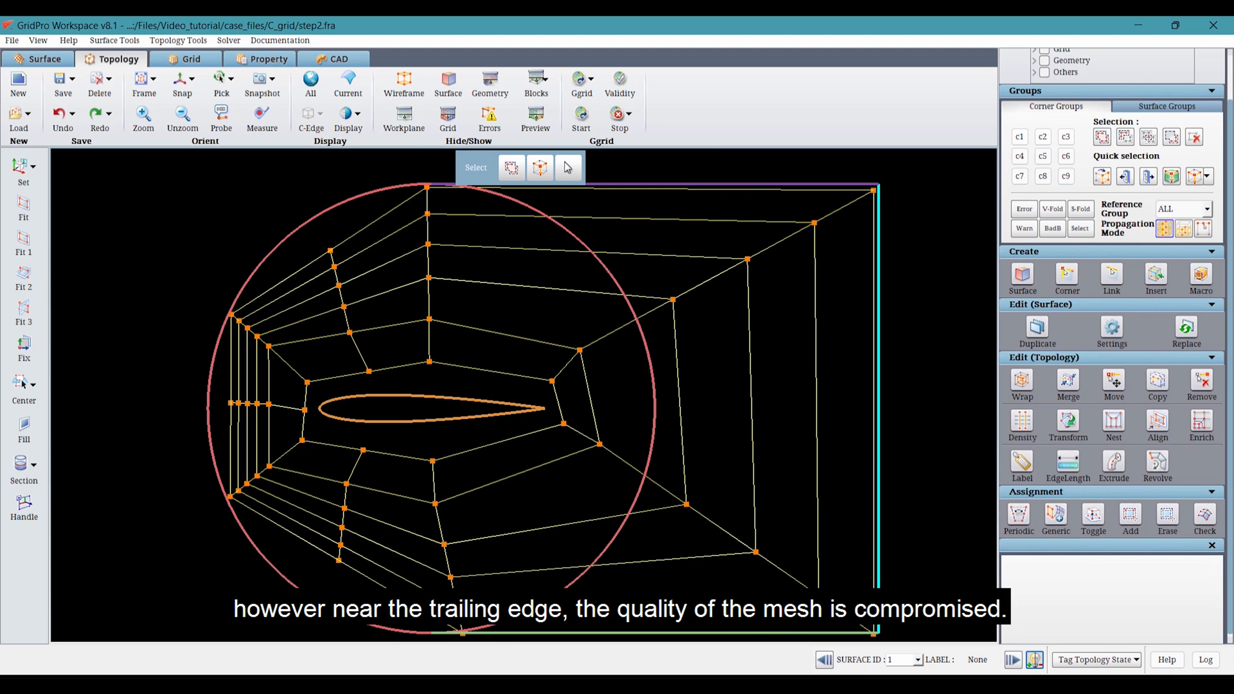
- Load the c_grid.fra topology and inspect the H-type block at the trailing edge
{"action": "left_click", "coordinate": [190, 58]}
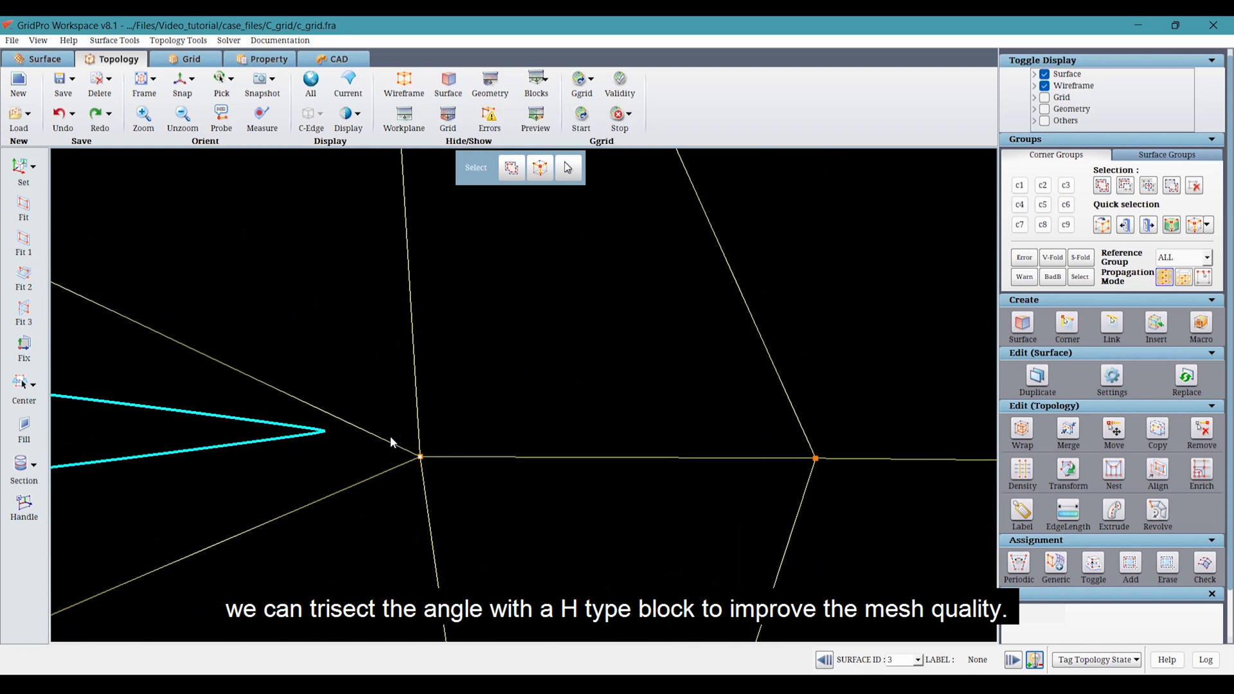
{"action": "mouse_move", "coordinate": [374, 449]}
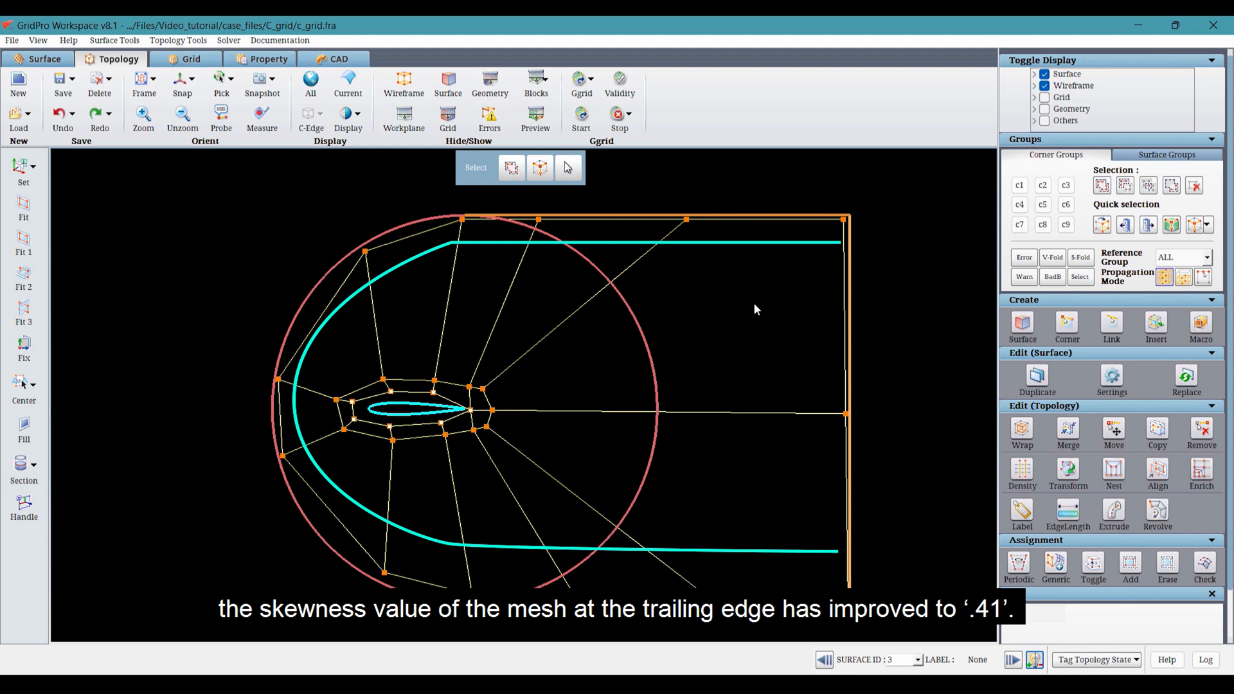
- Run Grid Quality showing max skewness 0.410 and view the C-grid beside the O-grid
{"action": "left_click", "coordinate": [192, 62]}
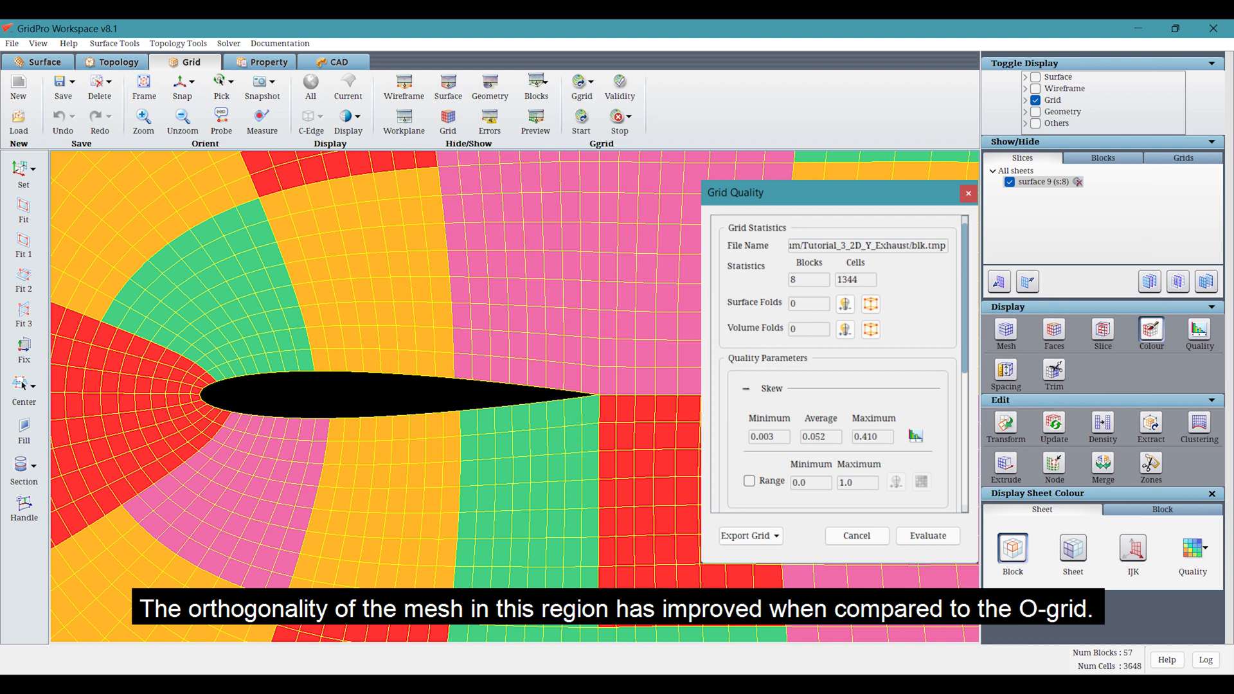
{"action": "left_click", "coordinate": [117, 62]}
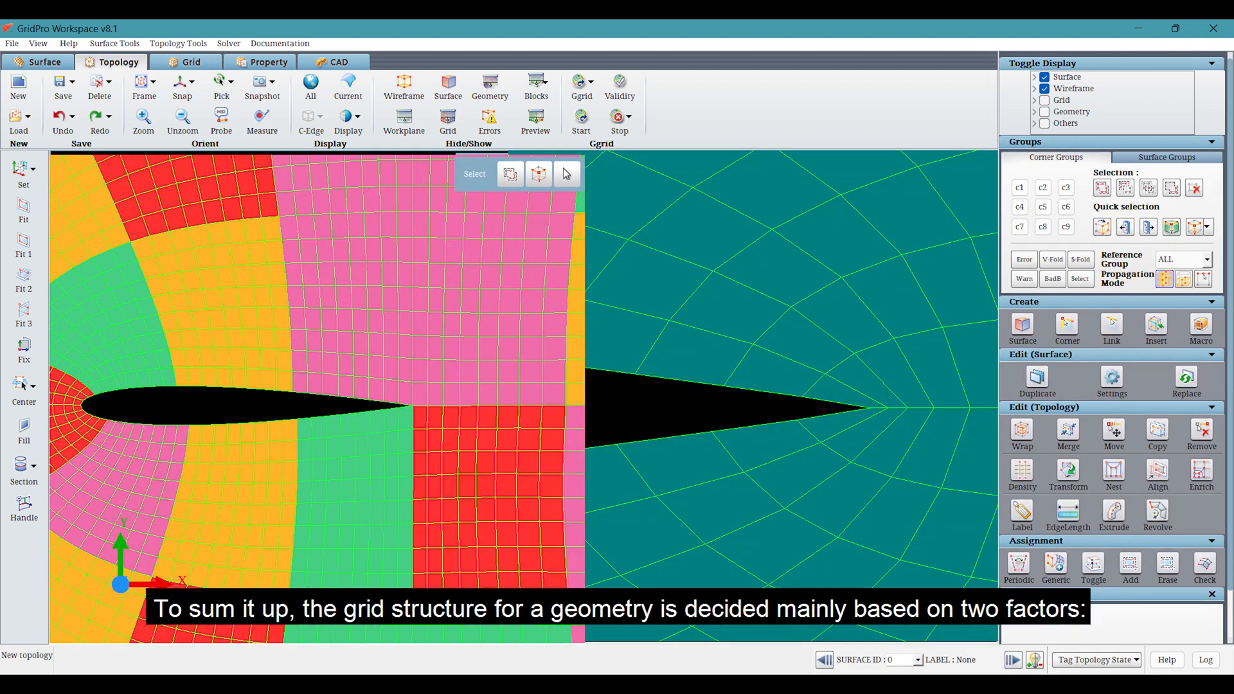